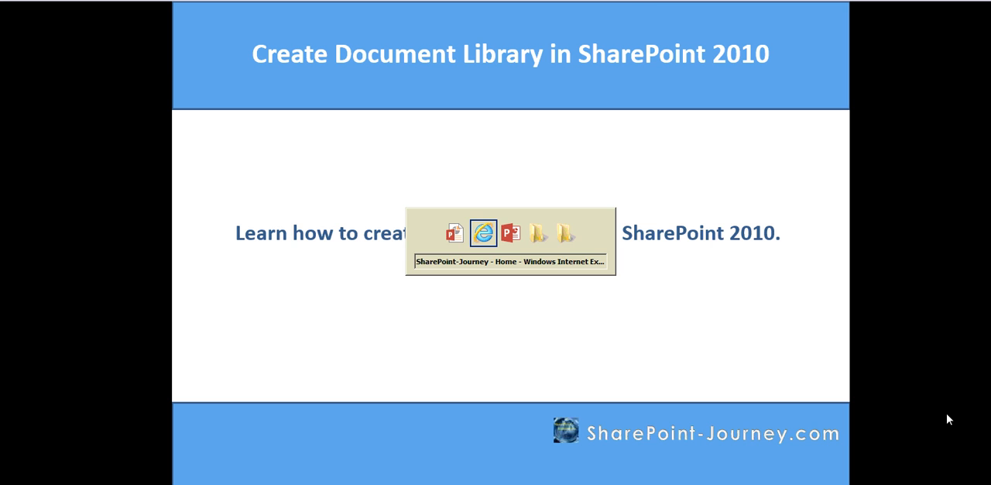
# Switch to the Internet Explorer window showing the SharePoint-Journey home page.
pyautogui.click(482, 233)
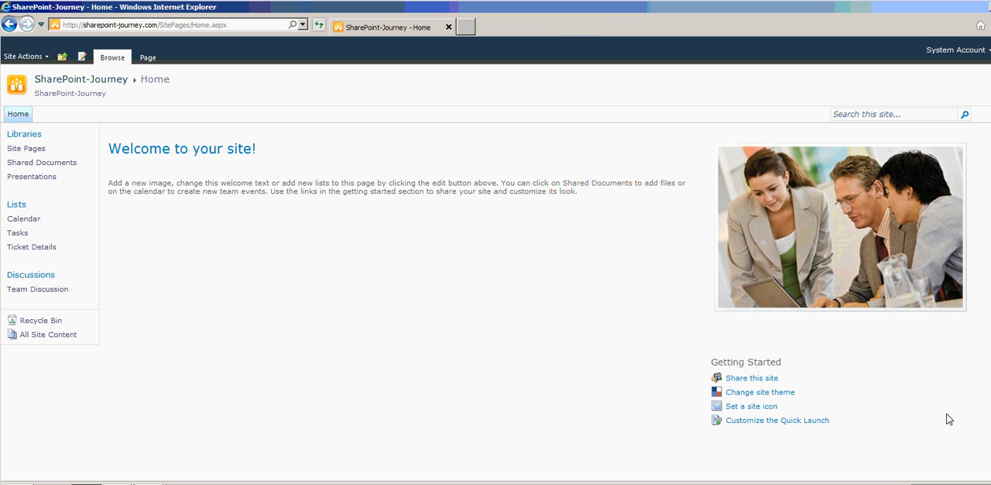
pyautogui.moveTo(358, 329)
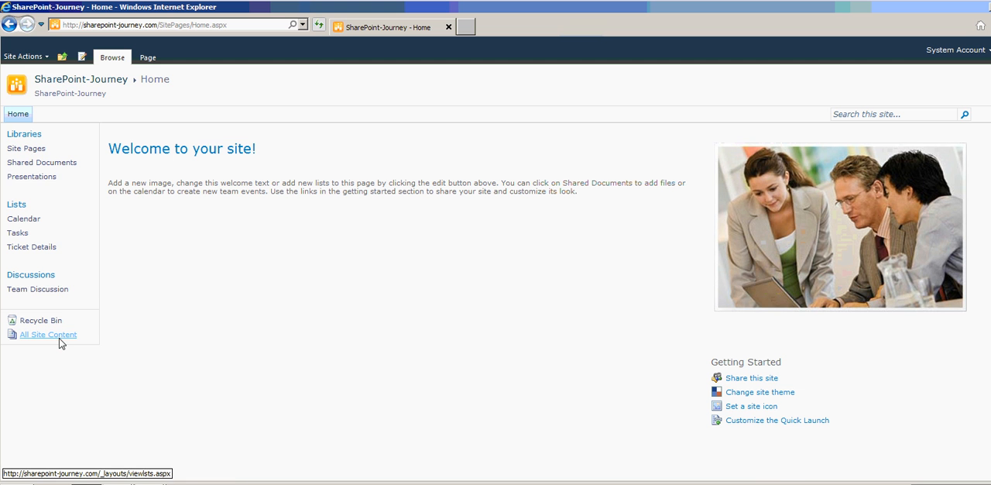
# Choose View All Site Content from the Site Actions menu.
pyautogui.click(23, 56)
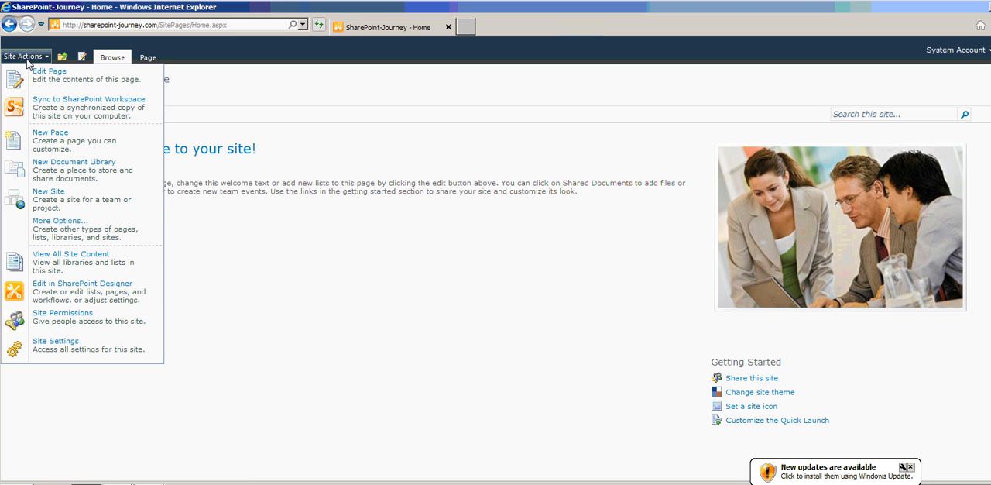
pyautogui.moveTo(62, 321)
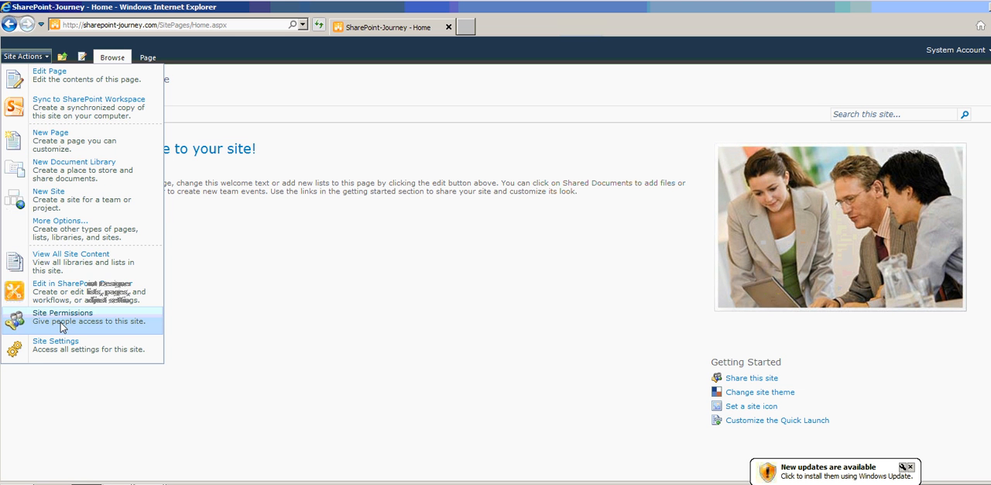
pyautogui.click(71, 253)
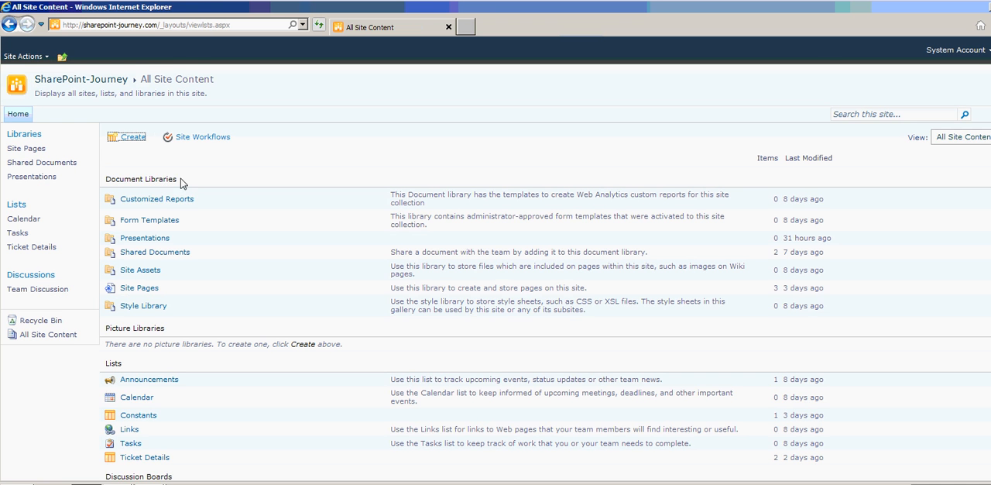
pyautogui.moveTo(131, 137)
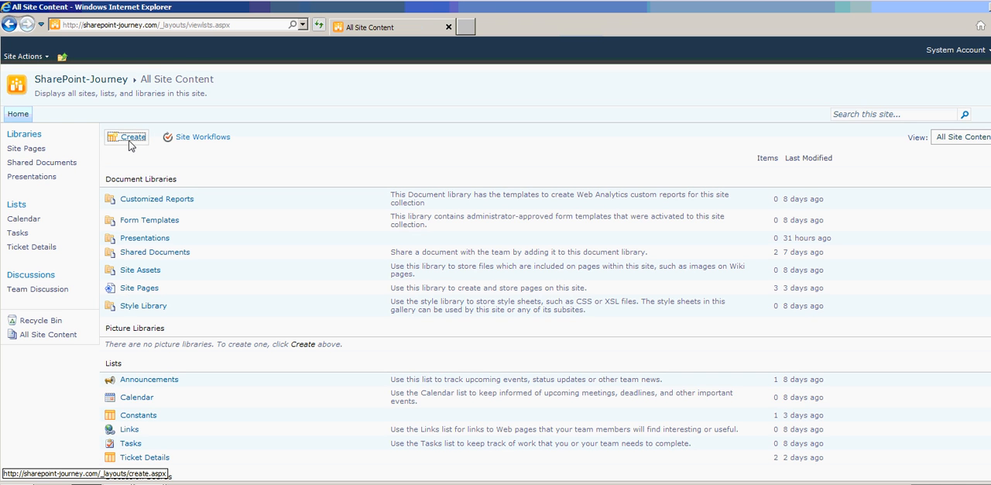
# Start a new item, filter to Library types, and pick Document Library.
pyautogui.click(126, 137)
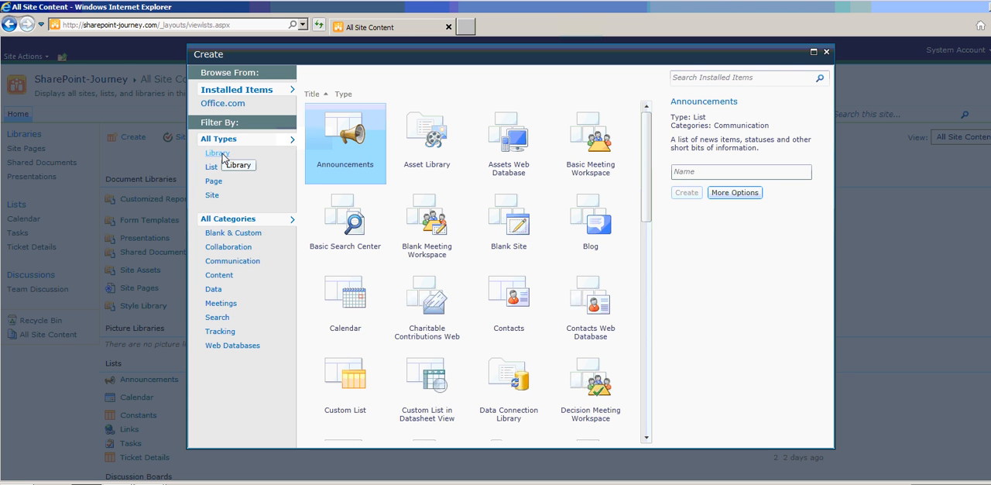
pyautogui.click(218, 153)
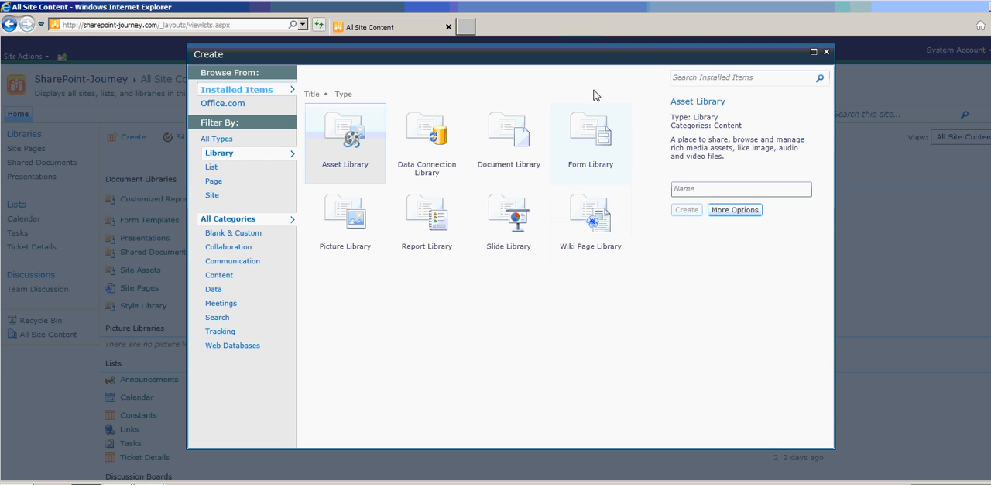
pyautogui.click(508, 140)
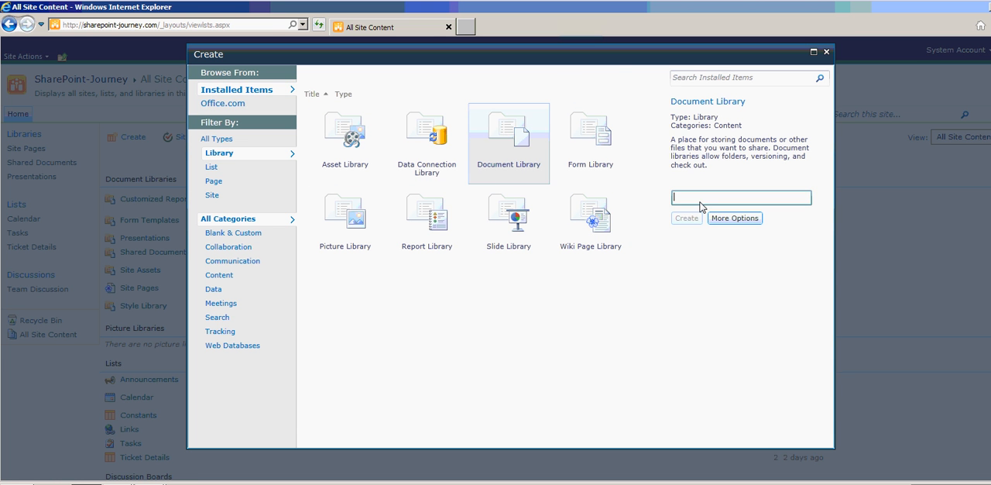
# Enter 'Sales Documents' as the new library's name.
pyautogui.write('S')
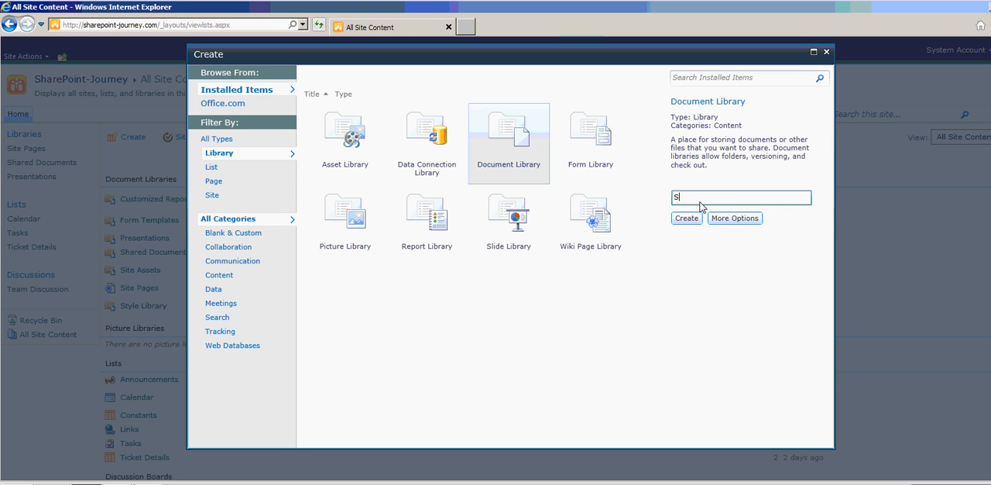
pyautogui.write('ales')
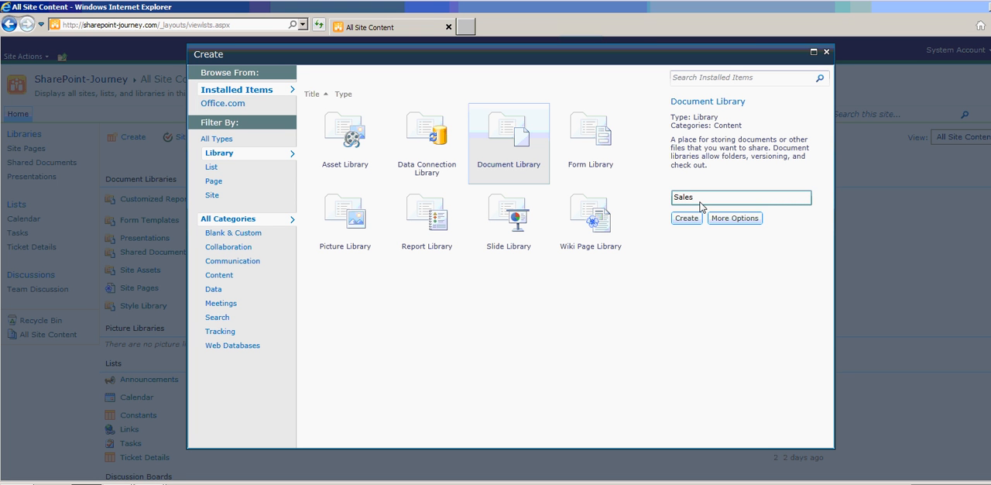
pyautogui.write('Documents')
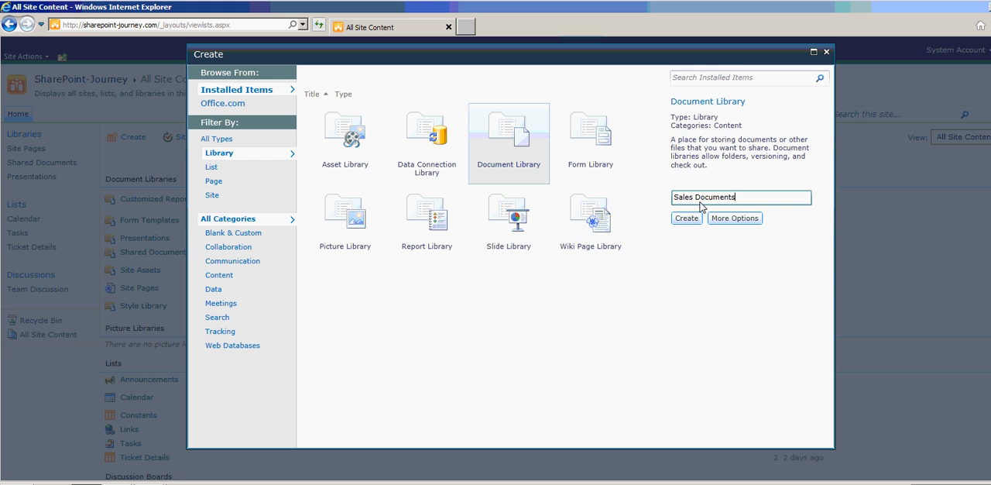
pyautogui.moveTo(749, 200)
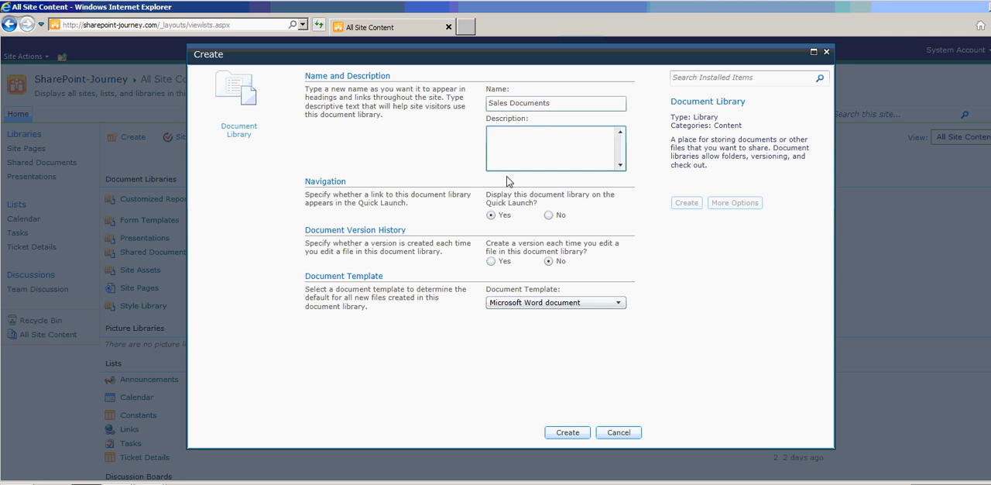
pyautogui.moveTo(522, 223)
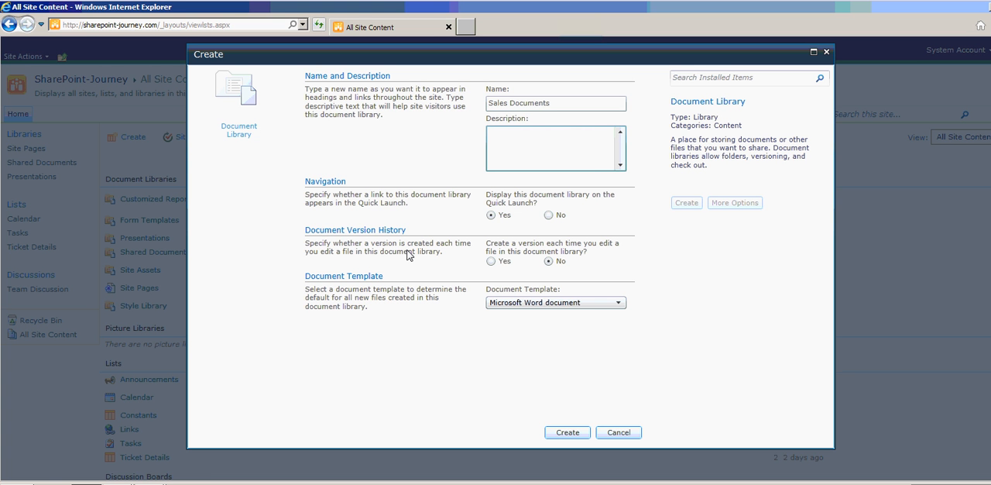
pyautogui.moveTo(526, 274)
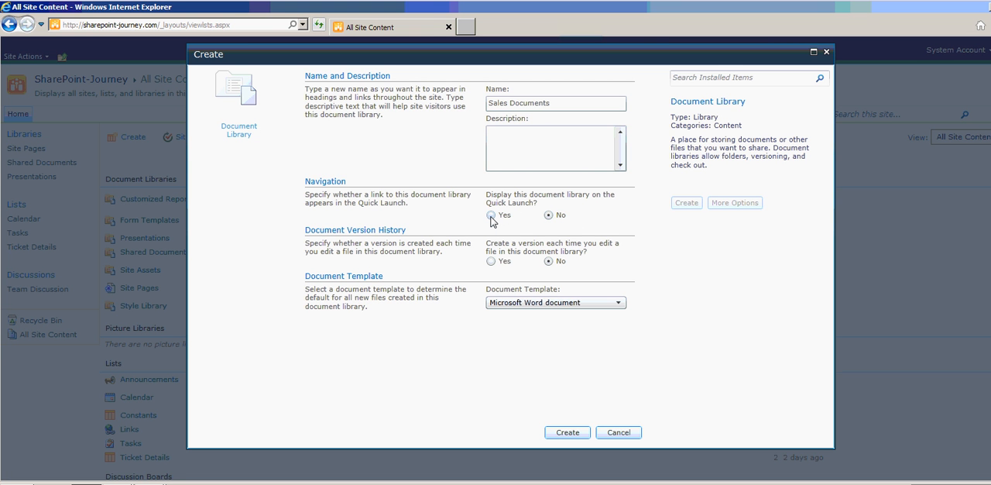
# Set Display on Quick Launch to Yes and Document Version History to Yes.
pyautogui.click(491, 216)
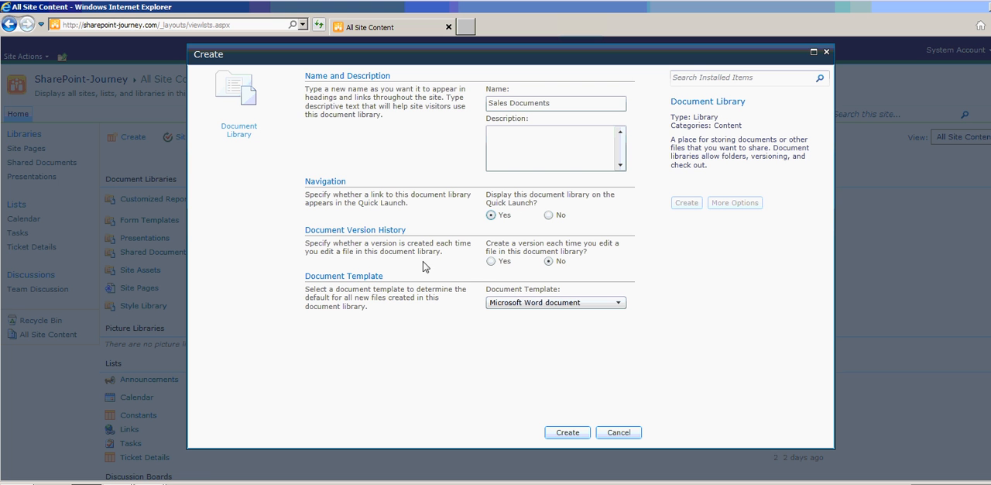
pyautogui.click(491, 261)
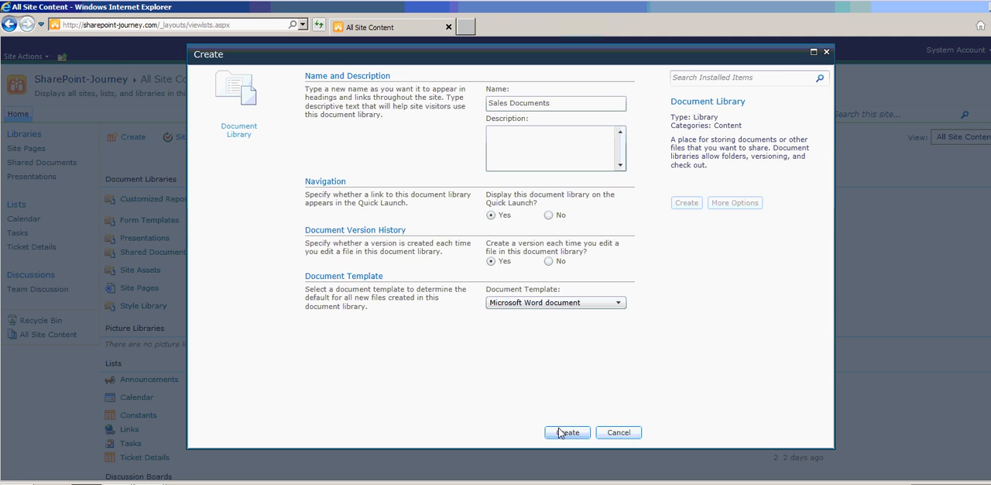
# Create the Sales Documents library with the chosen settings.
pyautogui.click(566, 432)
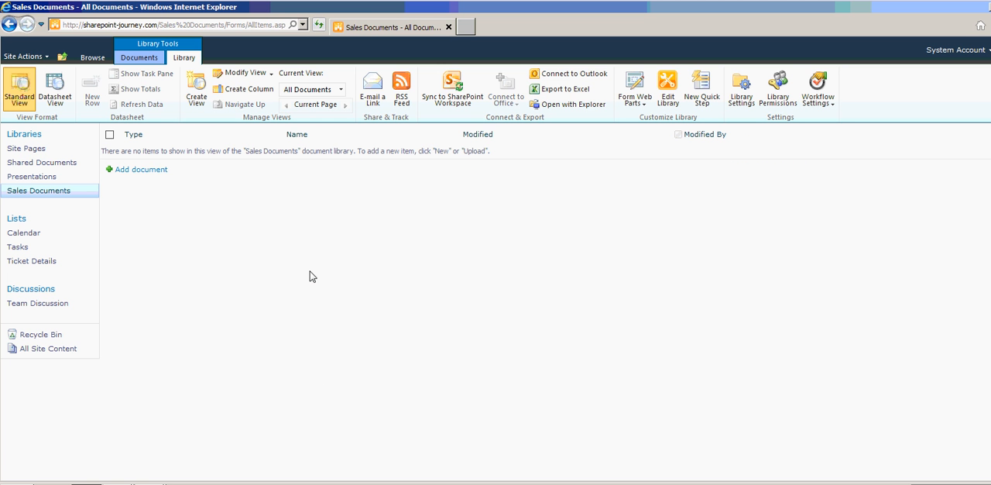
pyautogui.moveTo(332, 253)
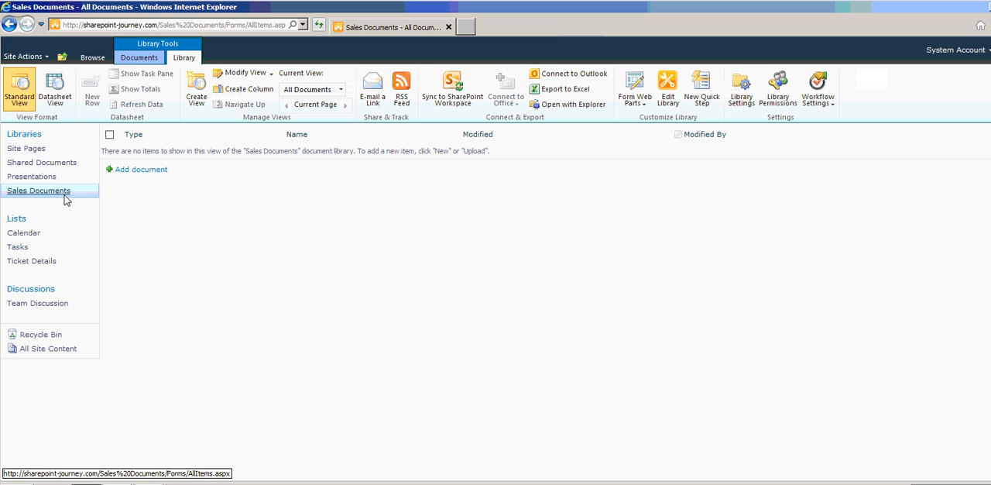
pyautogui.moveTo(155, 203)
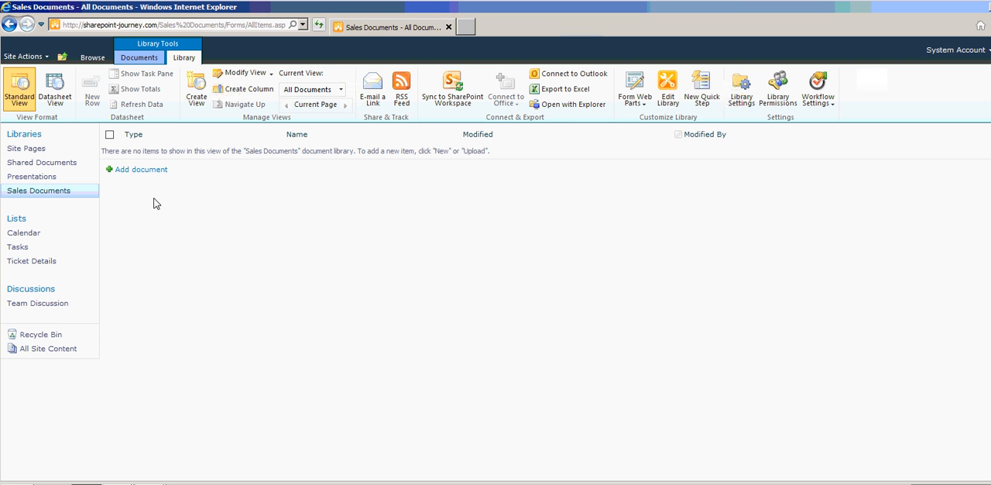